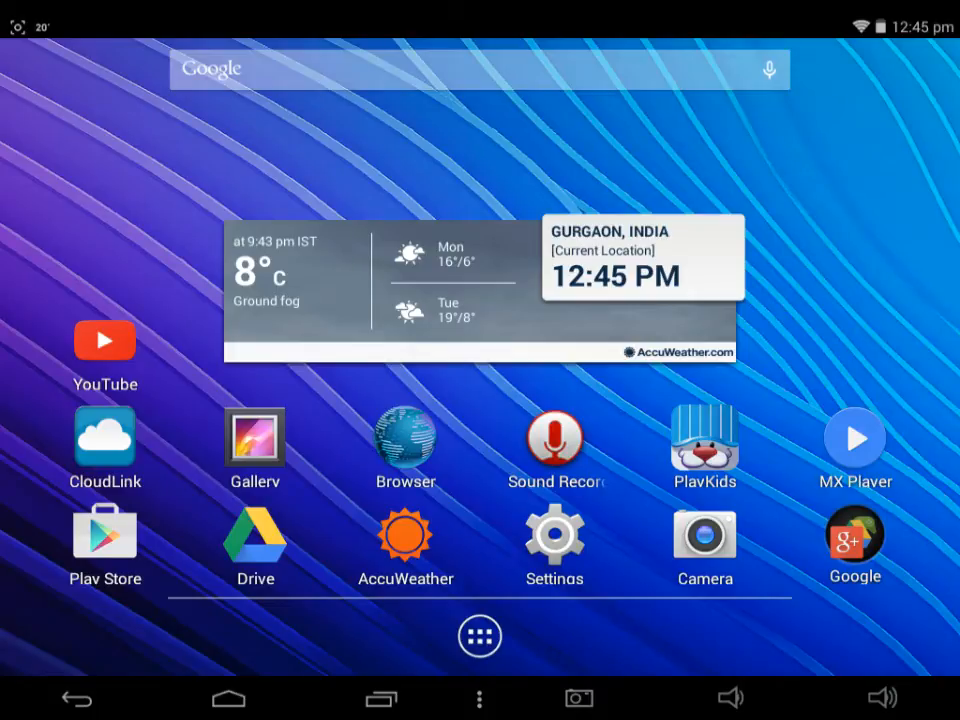
Step: Launch the browser from the home screen so the Google search page appears
left_click(480, 636)
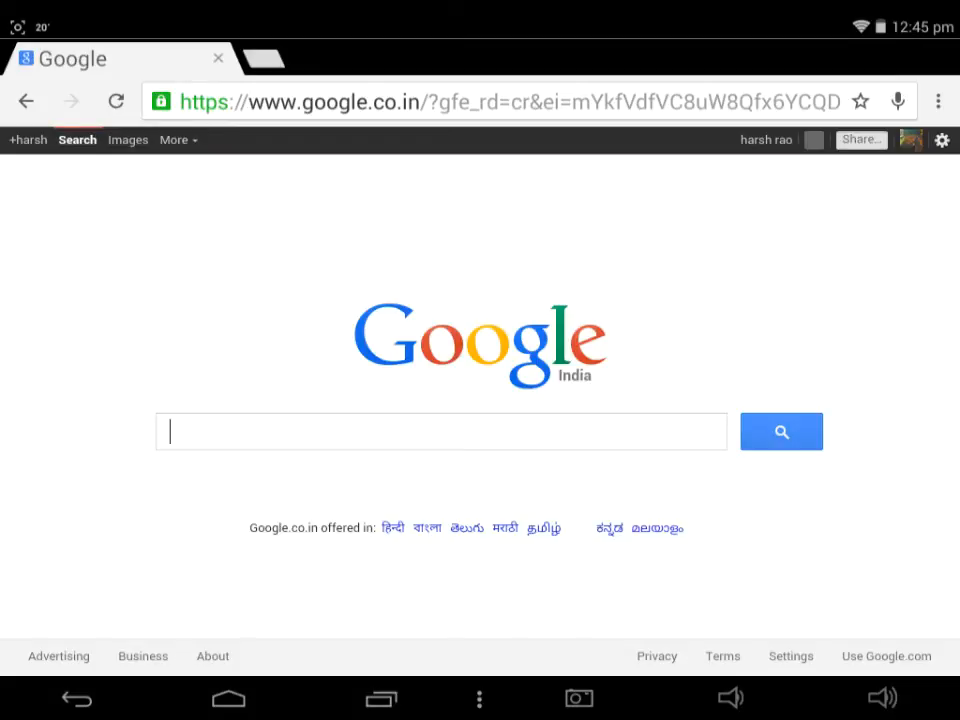
Step: Enter "SCR screen recorder" in the Google search box to bring up pro-version suggestions
left_click(440, 432)
type("SCR S")
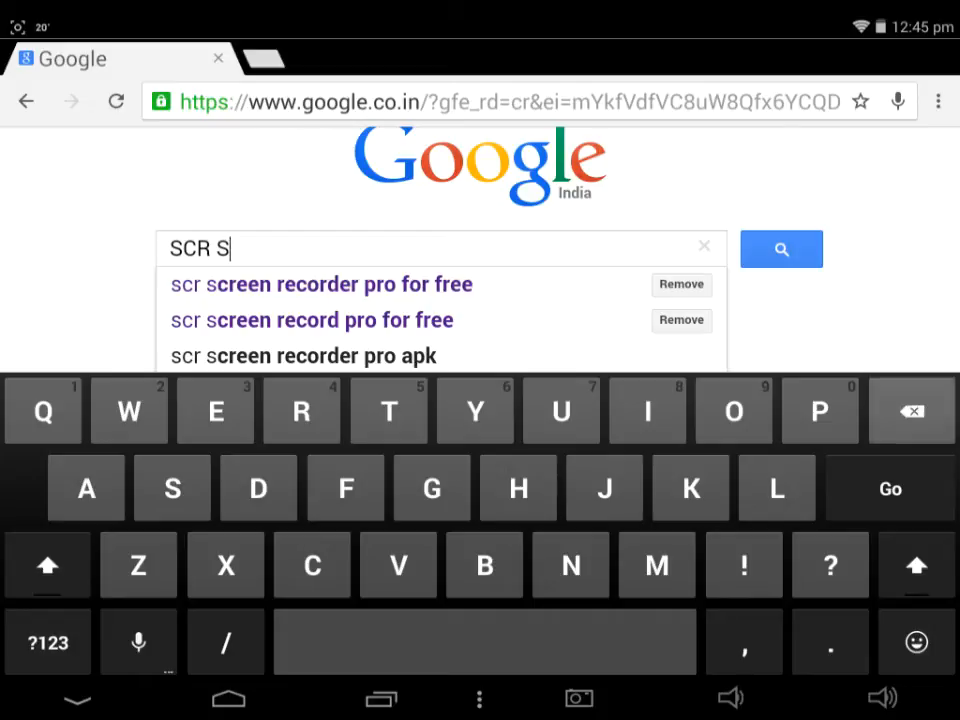
type("creen recorder")
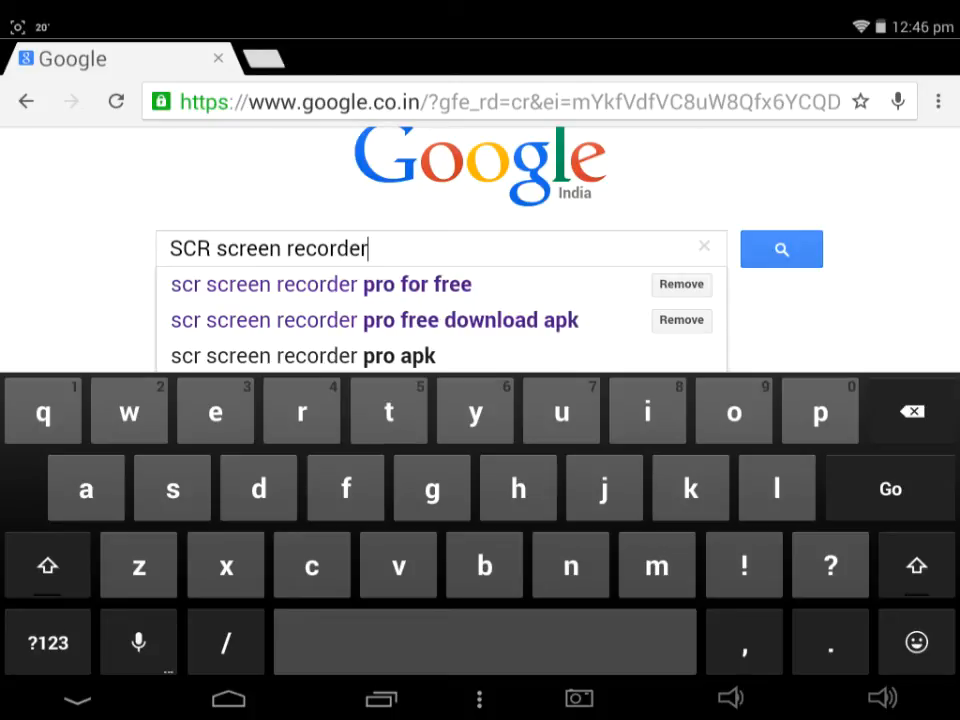
Step: Search "scr screen recorder pro for free", visit the crackapk.com download page, and return to results
left_click(320, 284)
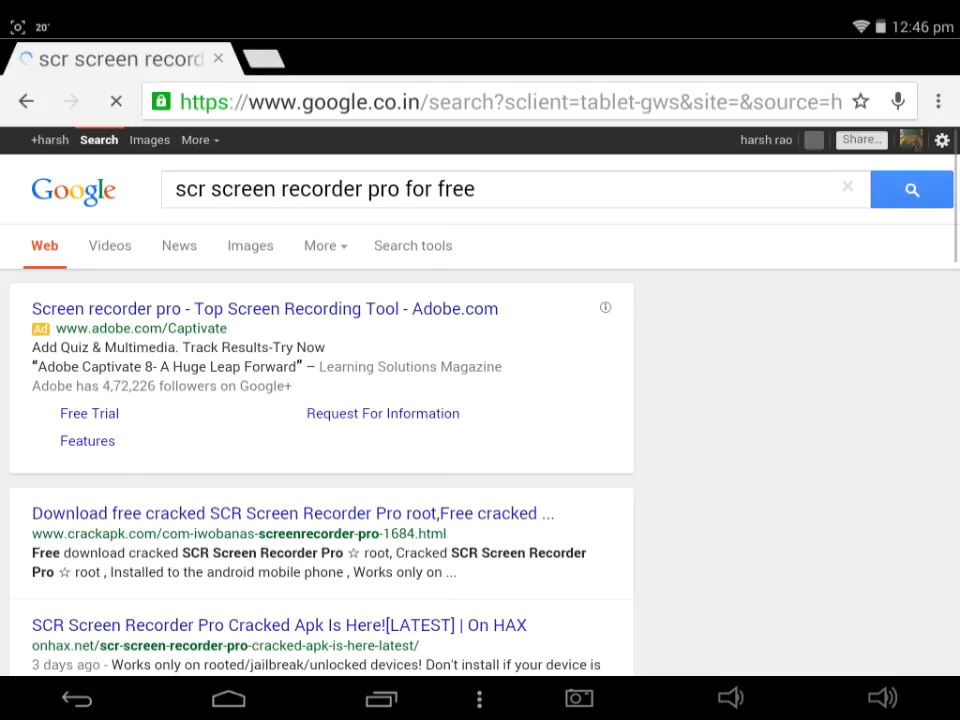
scroll("down", 3)
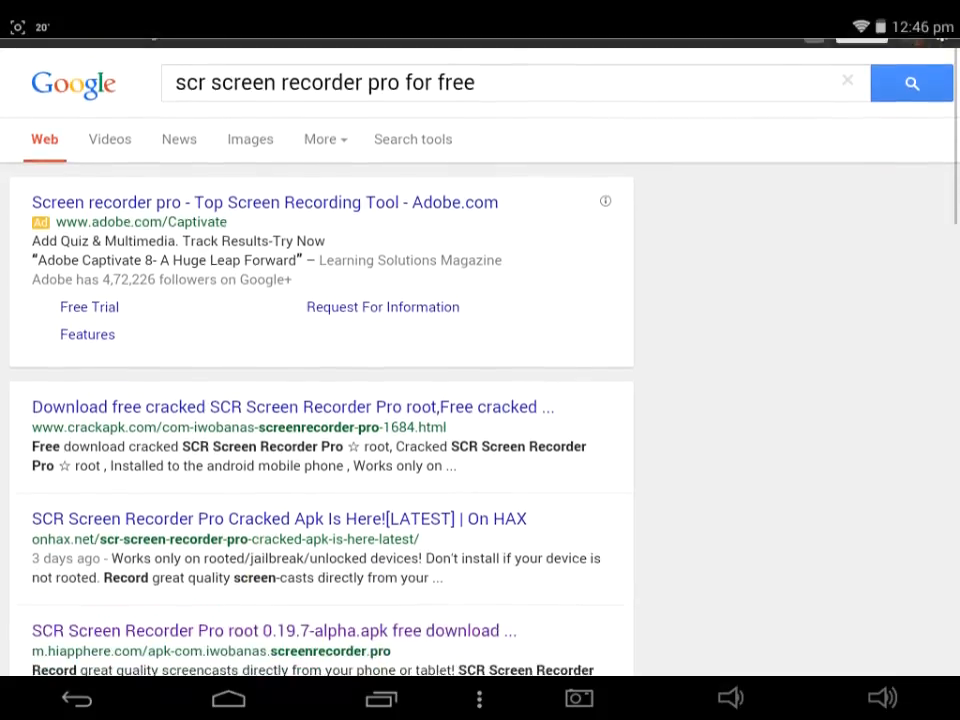
left_click(292, 408)
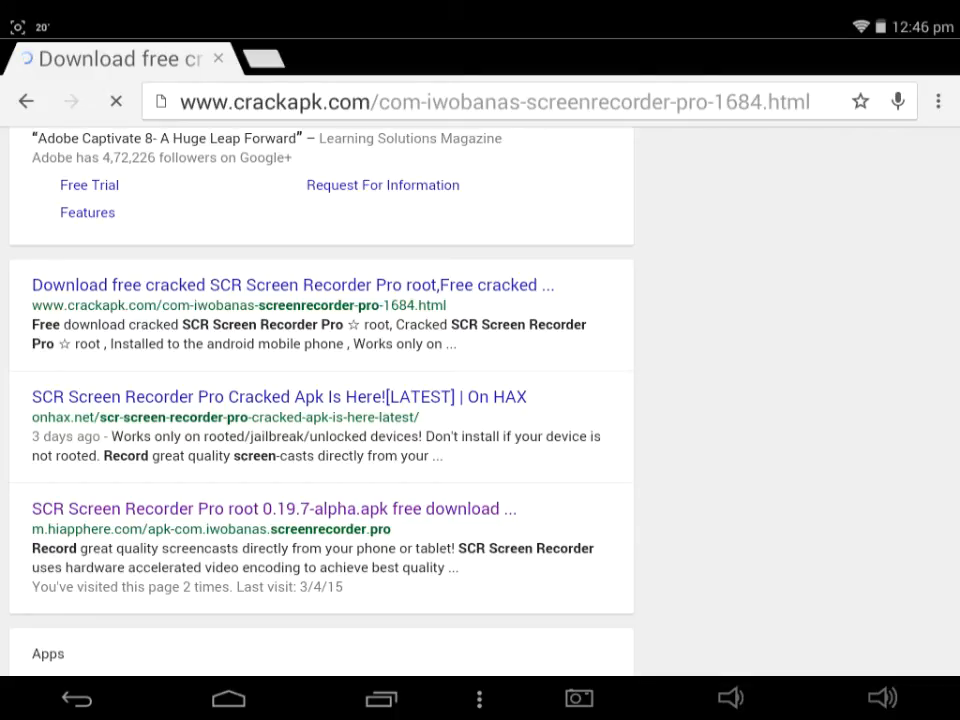
left_click(292, 284)
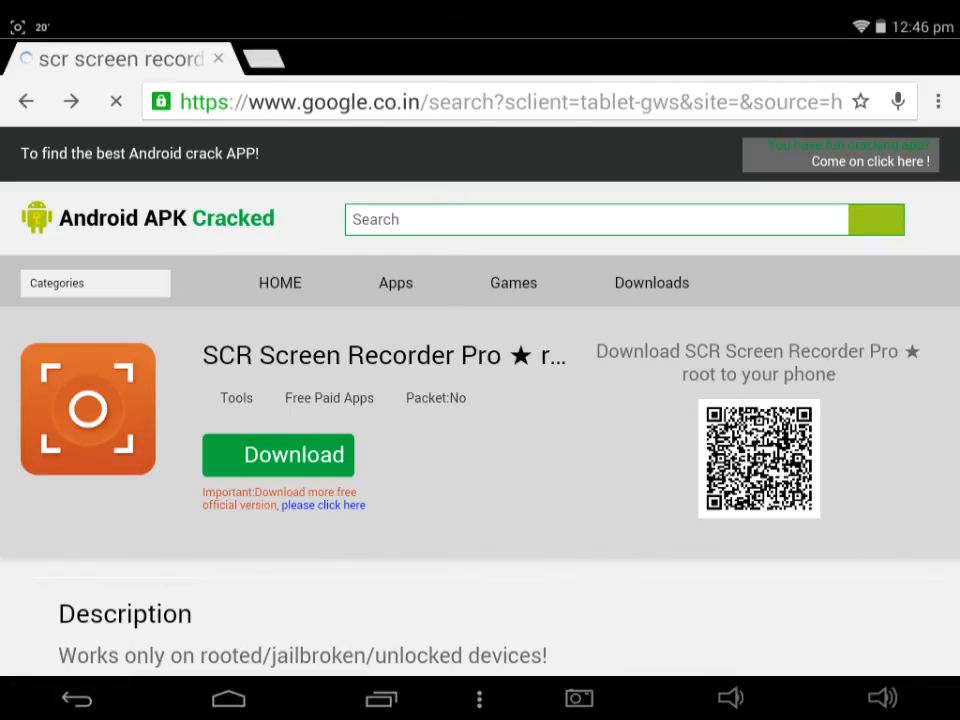
left_click(28, 100)
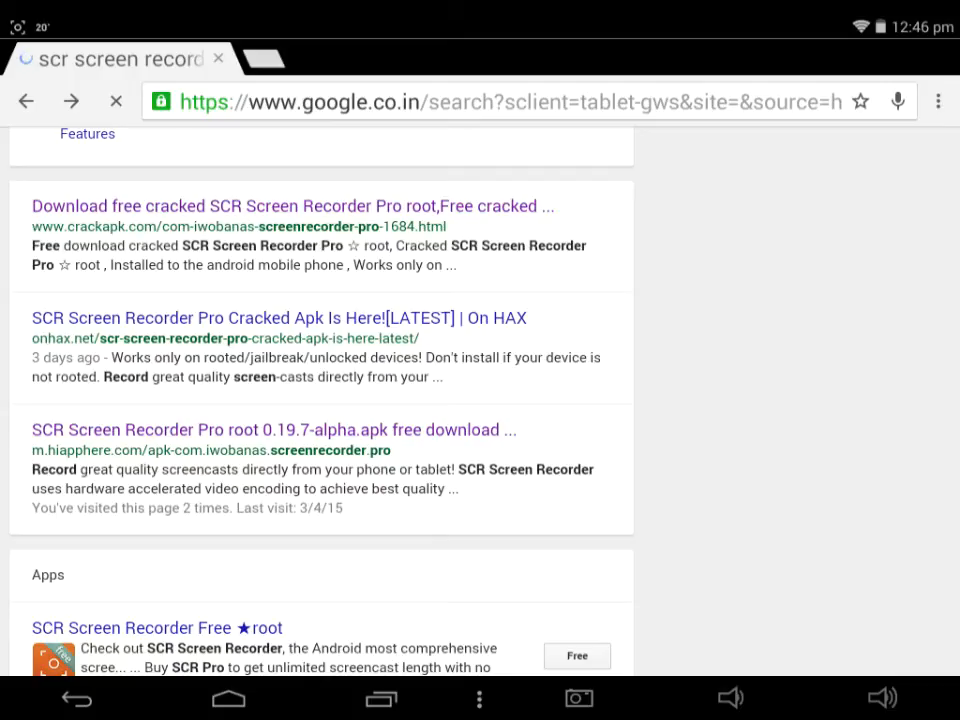
Step: Download and install the SCR Pro APK, then view it in the Android app drawer
left_click(274, 428)
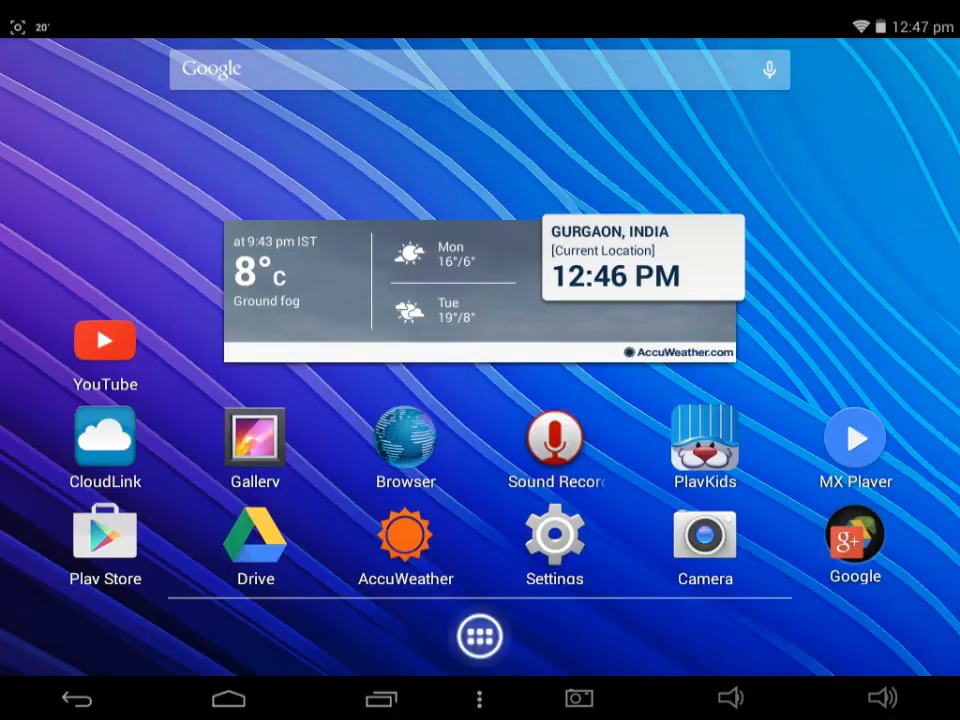
left_click(480, 636)
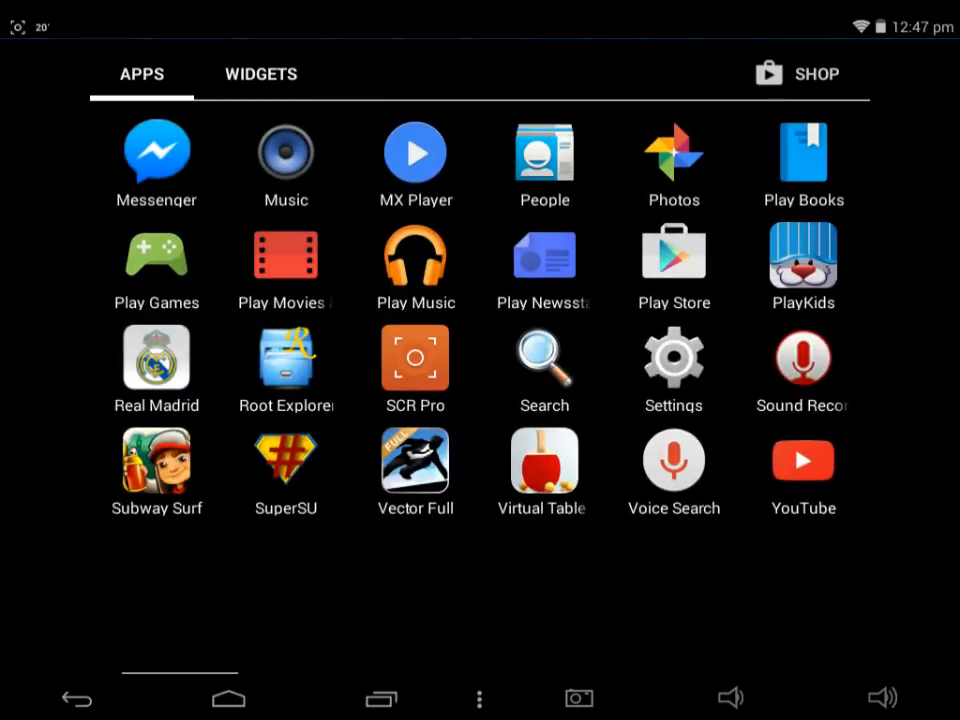